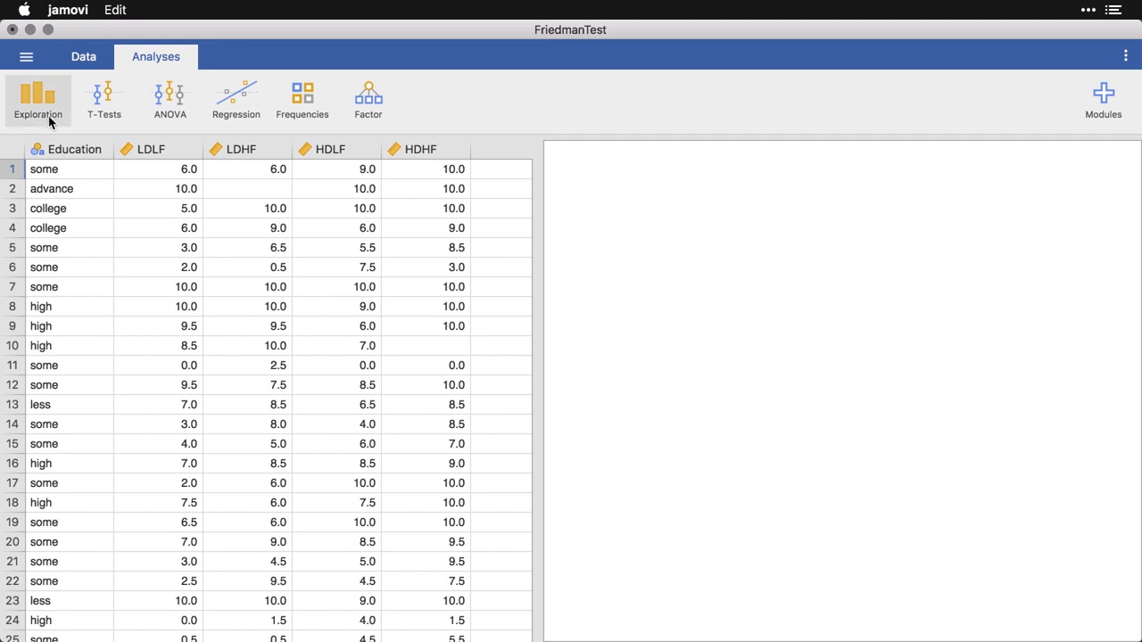
Start a Descriptives analysis with LDLF, LDHF, HDLF and HDHF as variables
{"action": "left_click", "coordinate": [36, 96]}
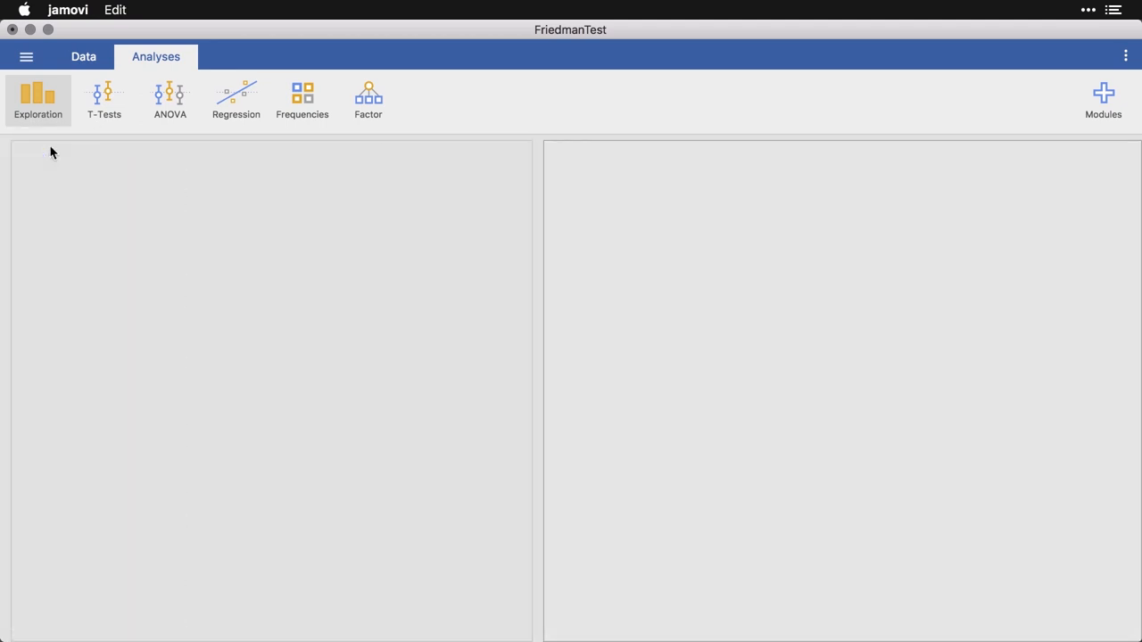
{"action": "left_click", "coordinate": [38, 92]}
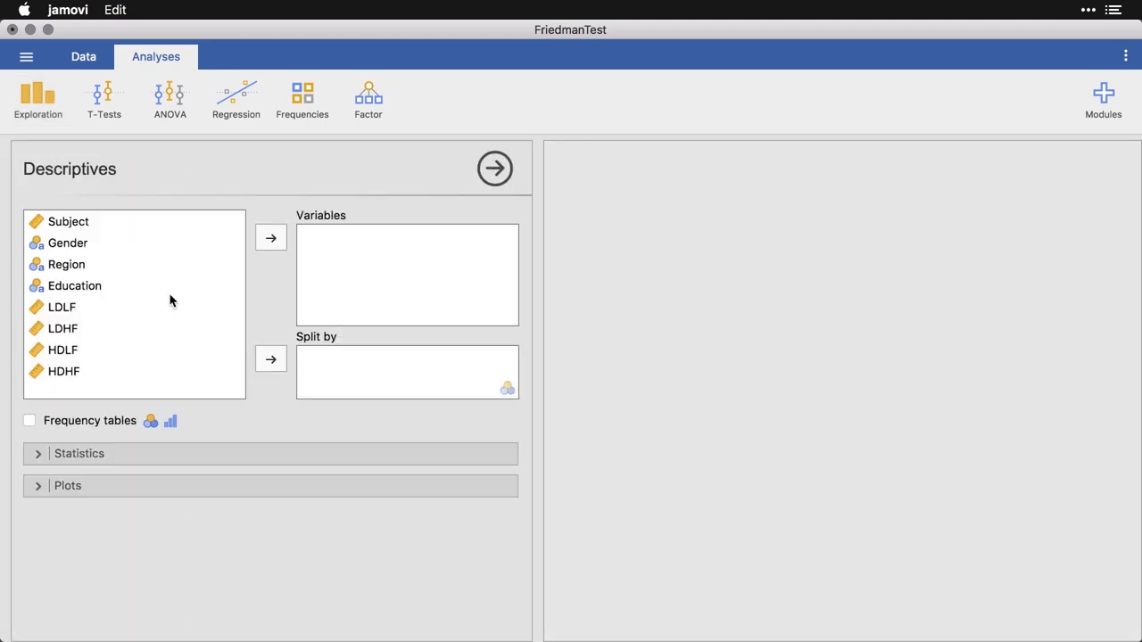
{"action": "left_click", "coordinate": [62, 307]}
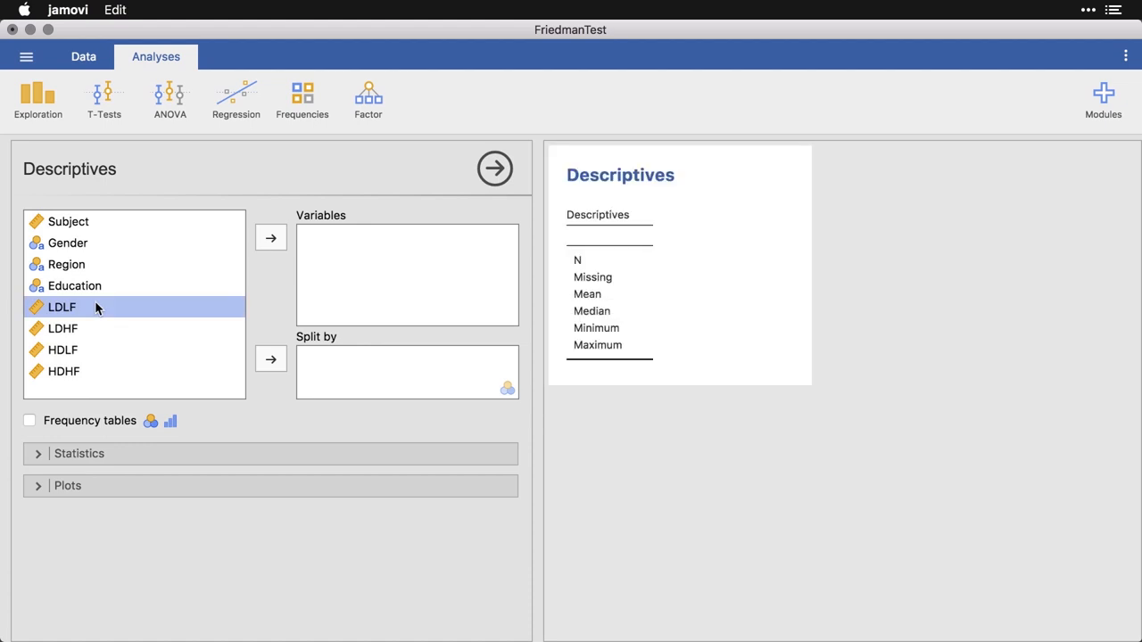
{"action": "left_click", "coordinate": [64, 372]}
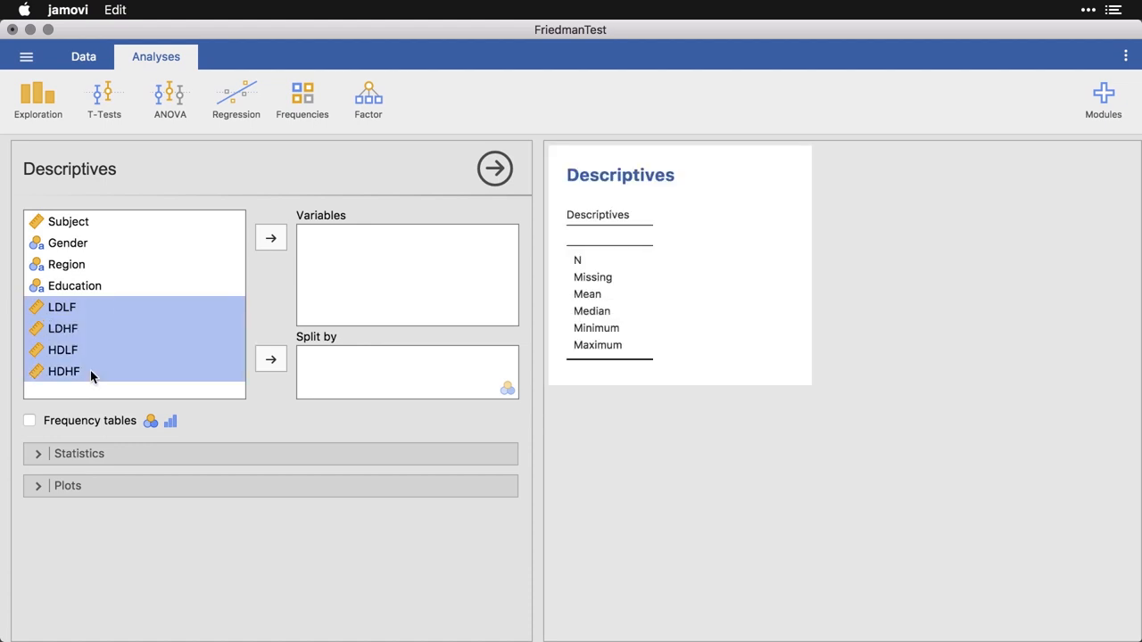
{"action": "left_click", "coordinate": [270, 237]}
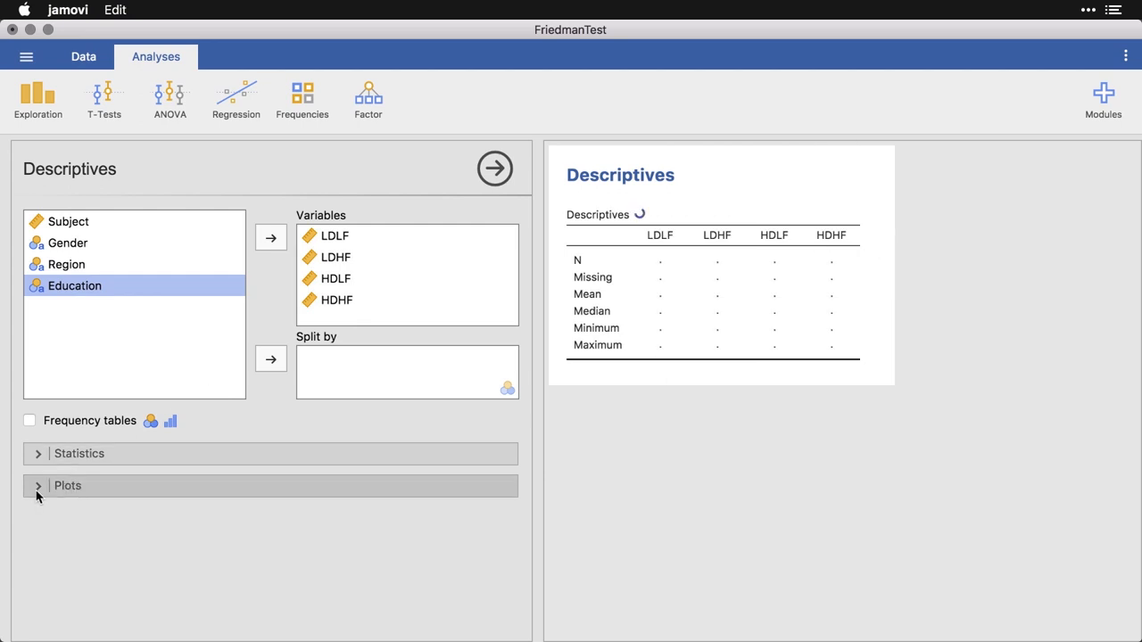
Tick Density under Histograms in the Plots section
{"action": "left_click", "coordinate": [68, 486]}
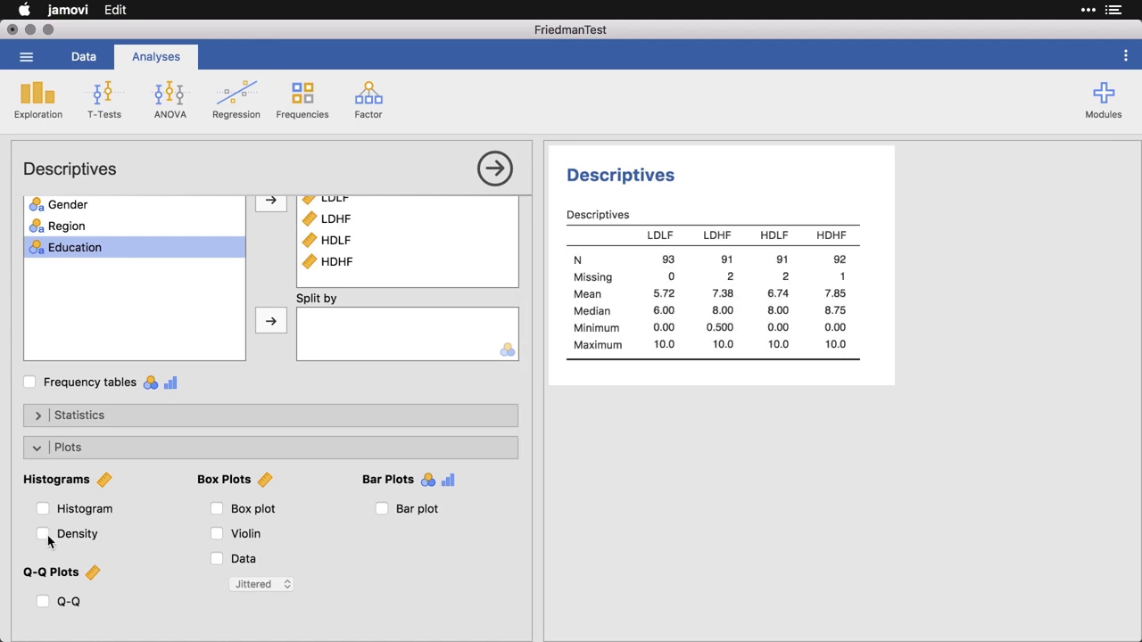
{"action": "left_click", "coordinate": [42, 534]}
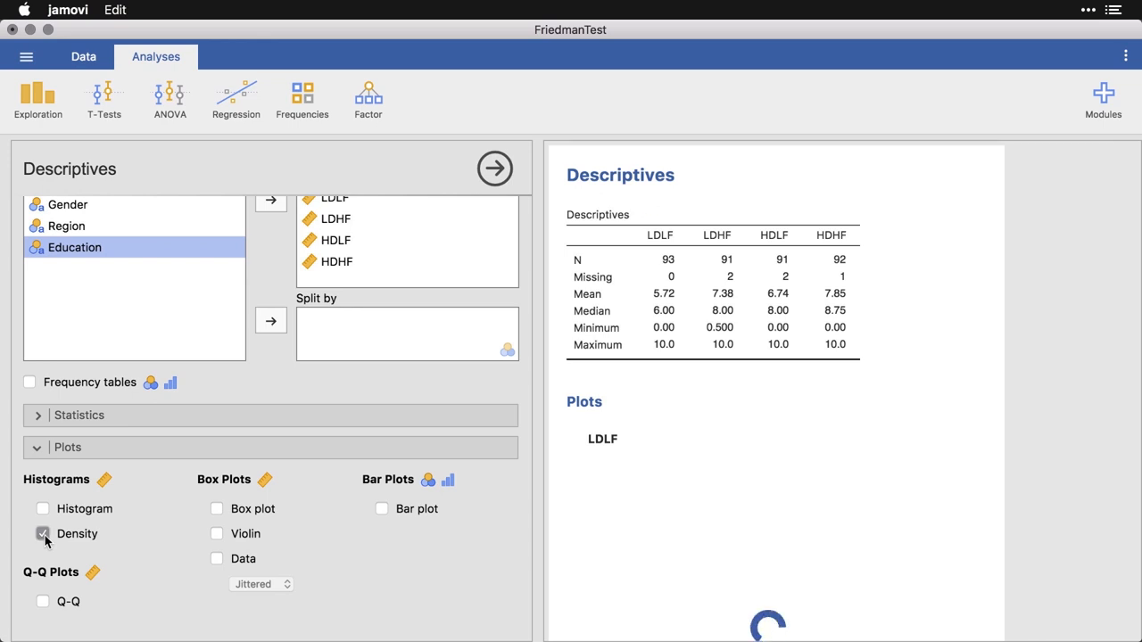
{"action": "left_click", "coordinate": [41, 534]}
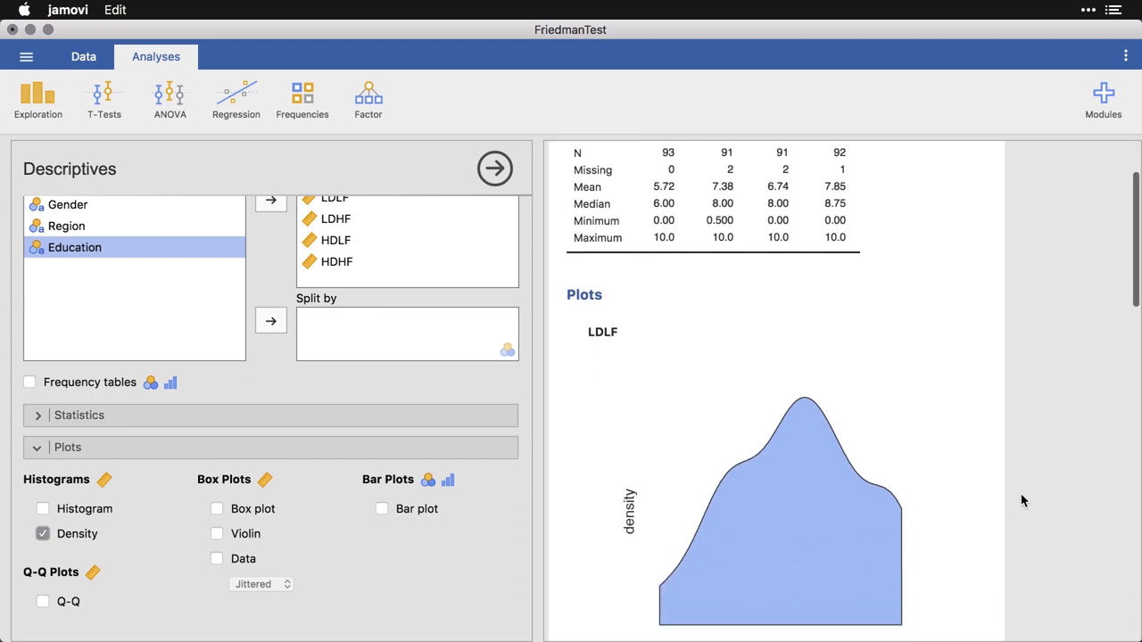
{"action": "scroll", "scroll_direction": "down", "scroll_amount": 3}
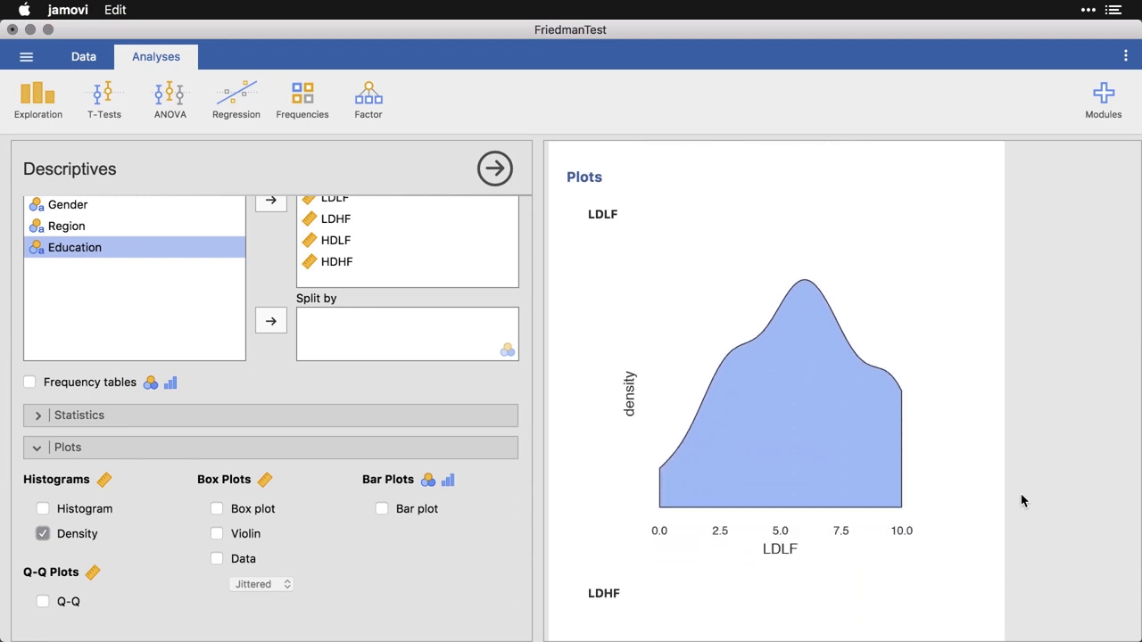
{"action": "scroll", "scroll_direction": "down", "scroll_amount": 3}
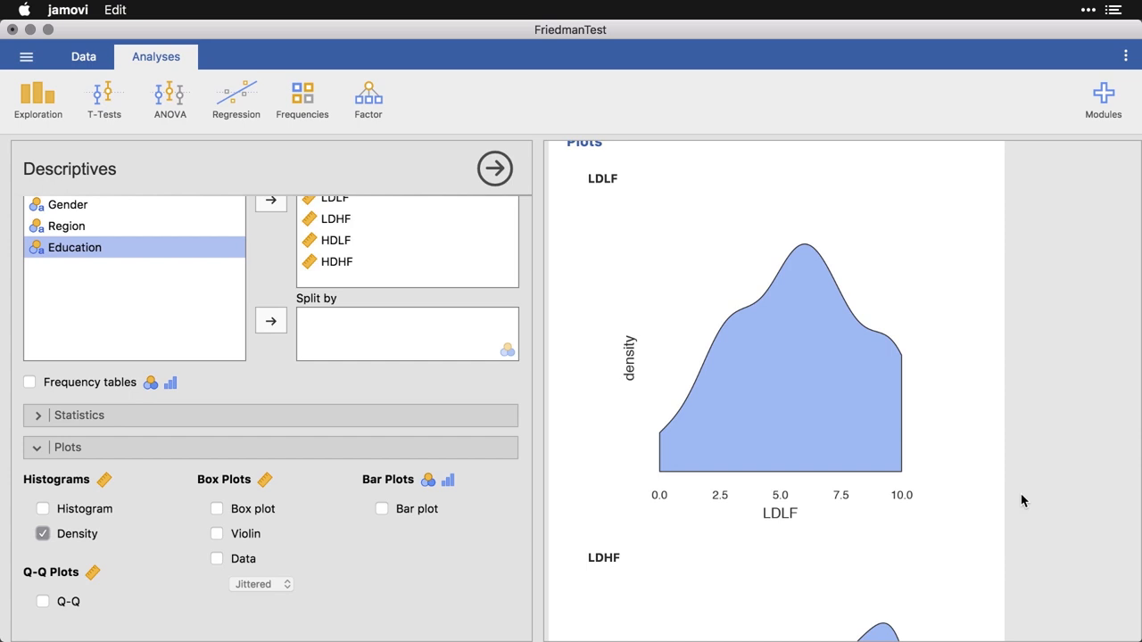
{"action": "scroll", "scroll_direction": "down", "scroll_amount": 3}
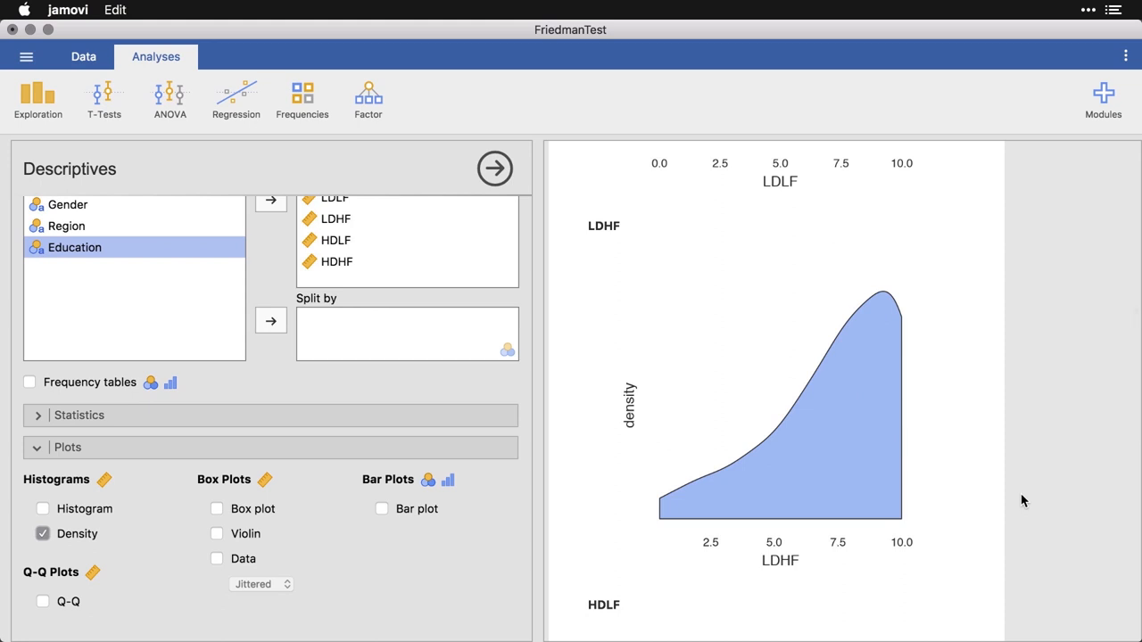
{"action": "scroll", "scroll_direction": "down", "scroll_amount": 3}
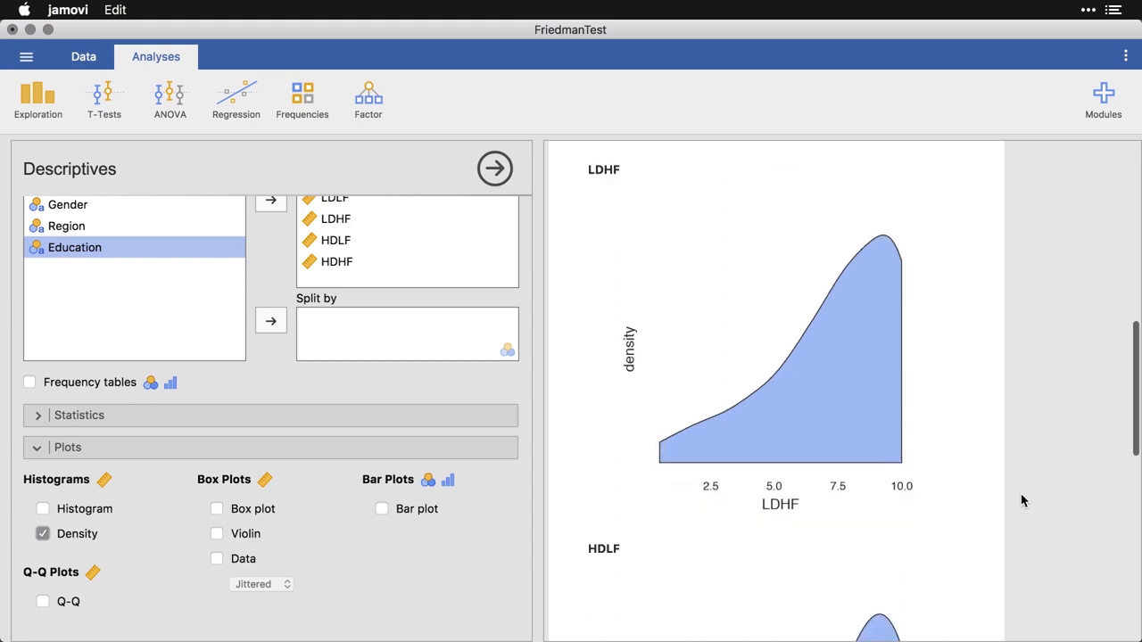
{"action": "scroll", "scroll_direction": "down", "scroll_amount": 3}
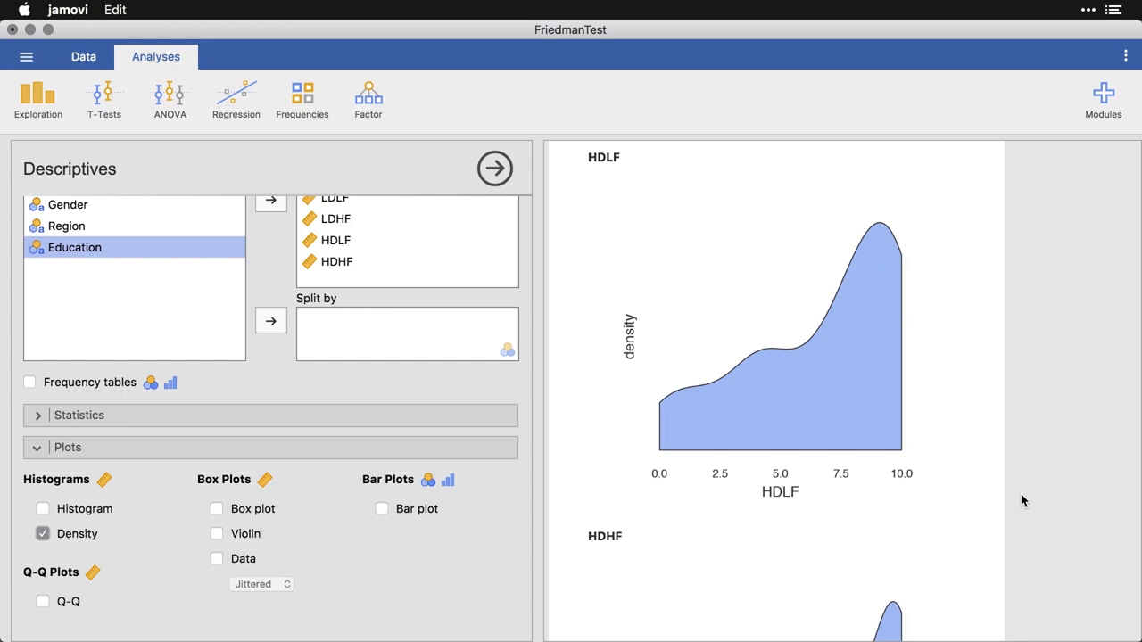
{"action": "scroll", "scroll_direction": "down", "scroll_amount": 3}
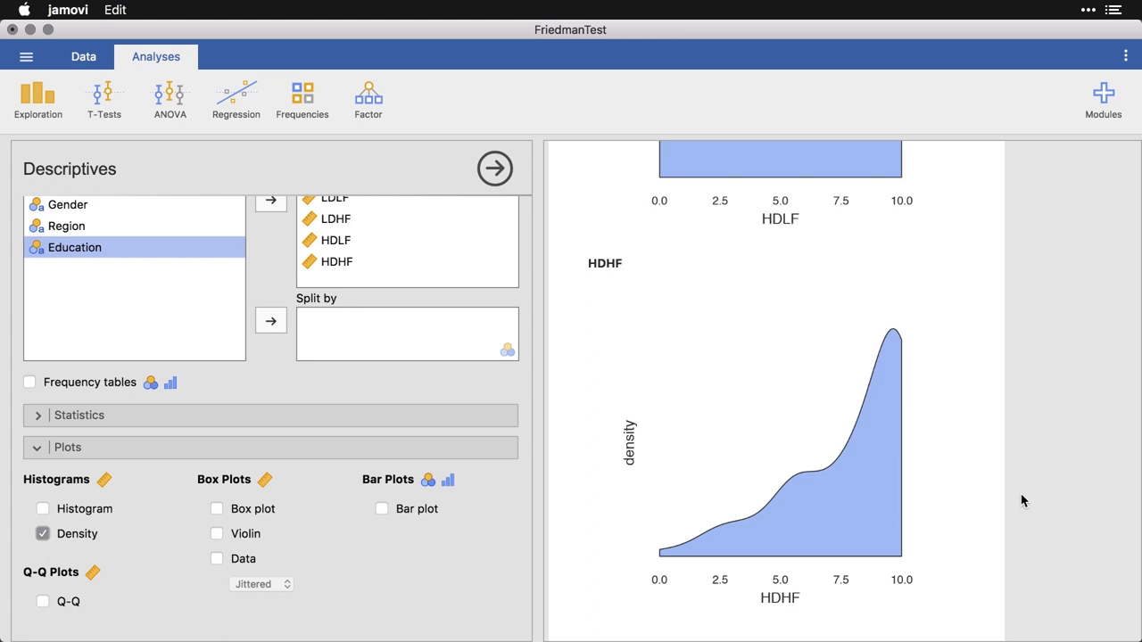
{"action": "mouse_move", "coordinate": [495, 169]}
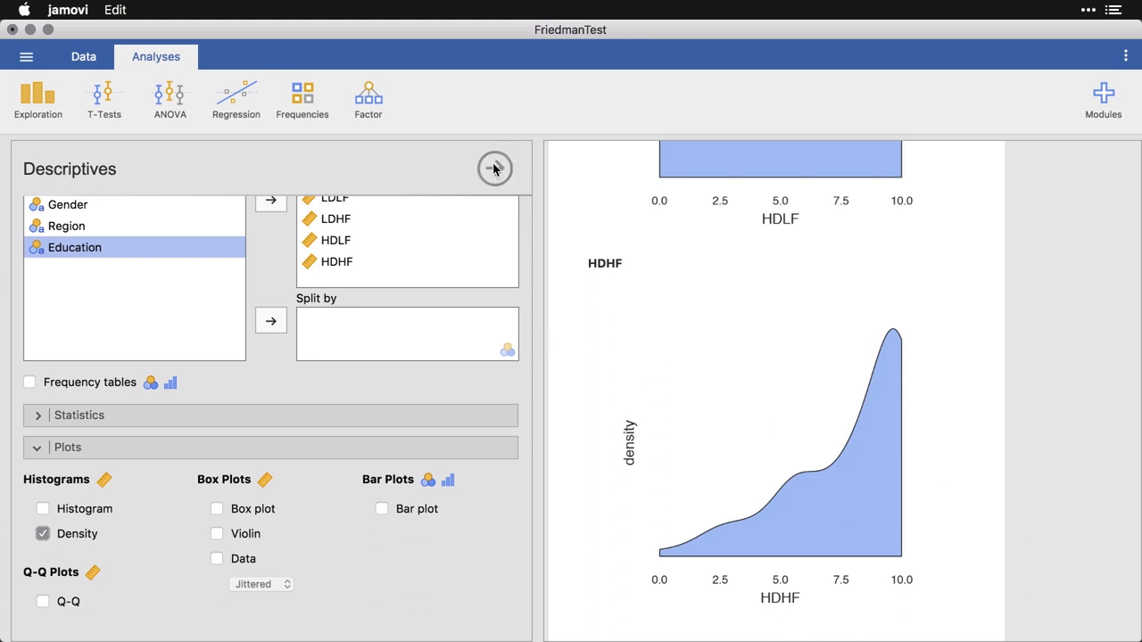
Close the Descriptives options and launch Repeated Measures ANOVA (Friedman) from the ANOVA menu
{"action": "left_click", "coordinate": [495, 168]}
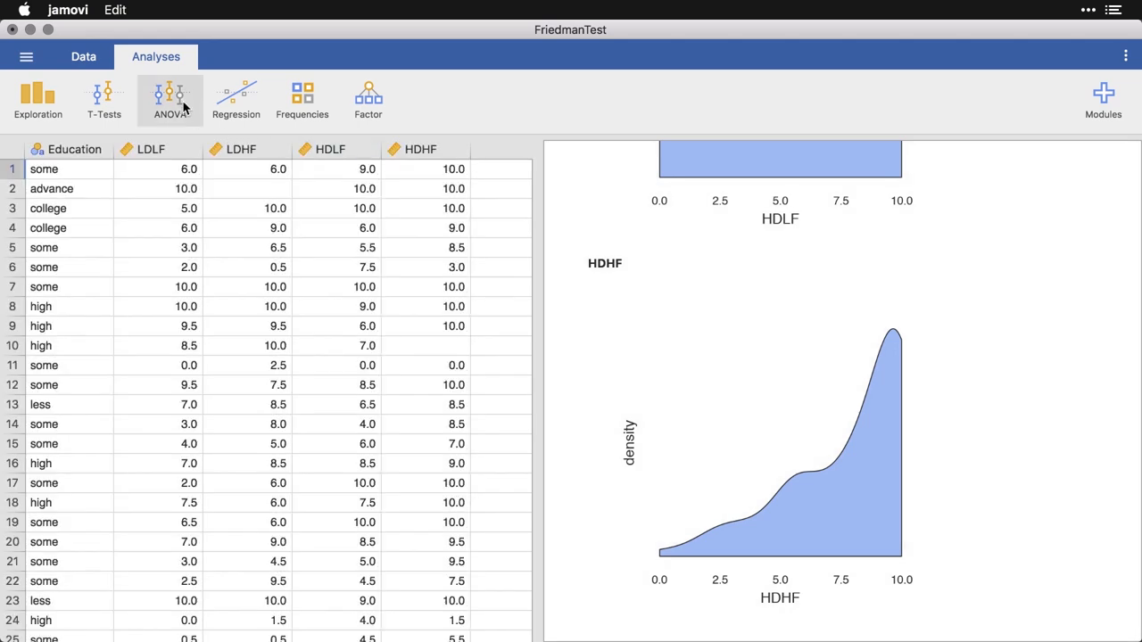
{"action": "left_click", "coordinate": [170, 96]}
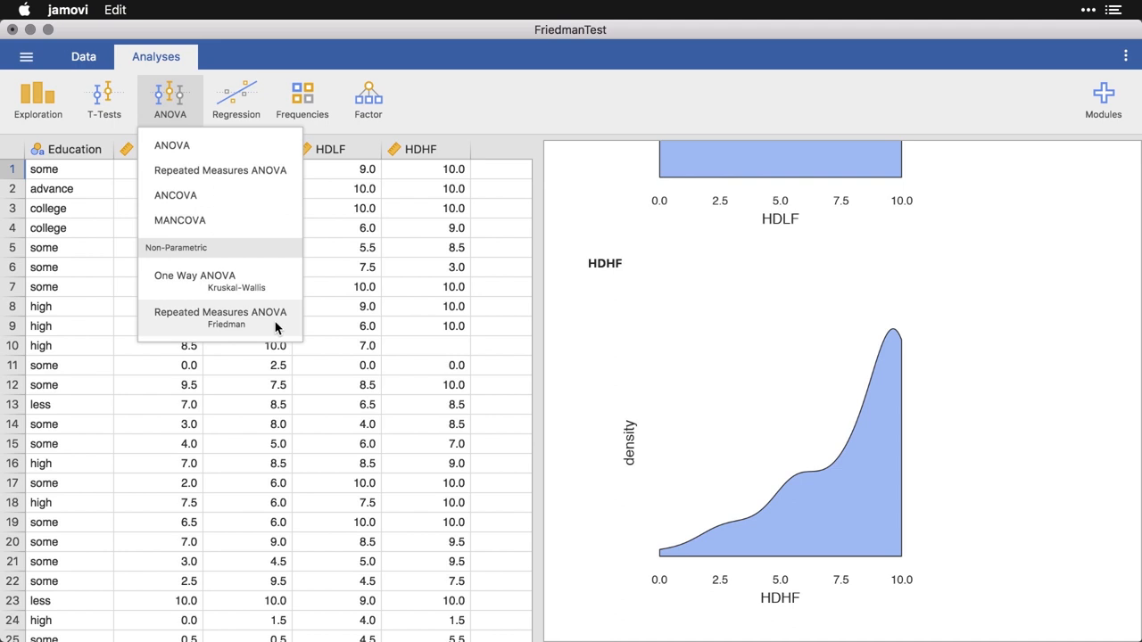
{"action": "left_click", "coordinate": [219, 317]}
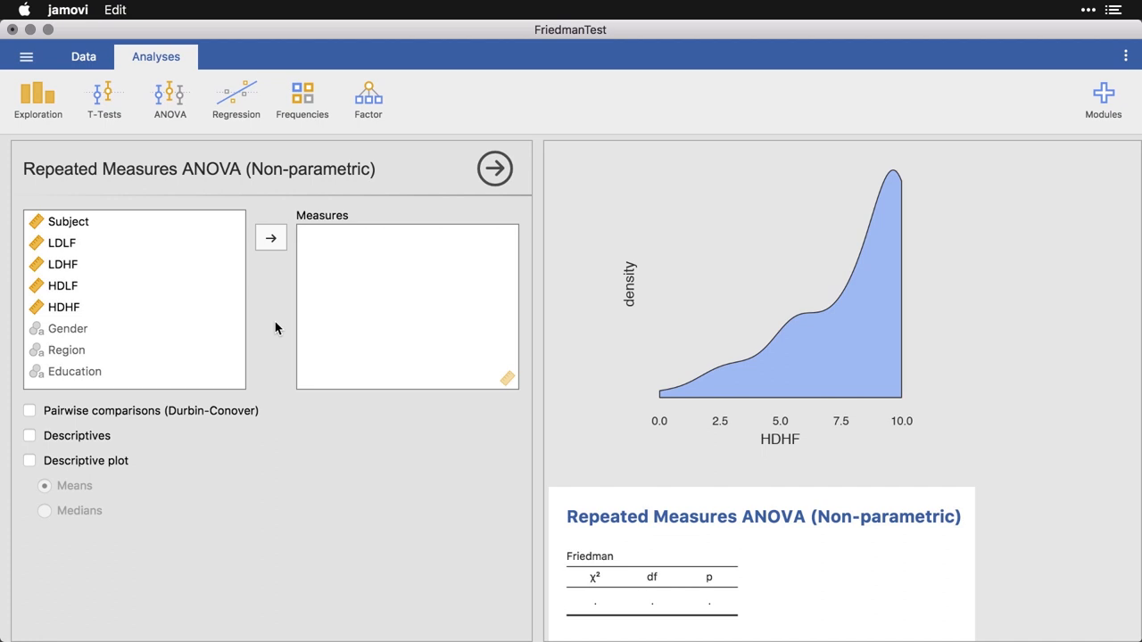
{"action": "left_click", "coordinate": [63, 243]}
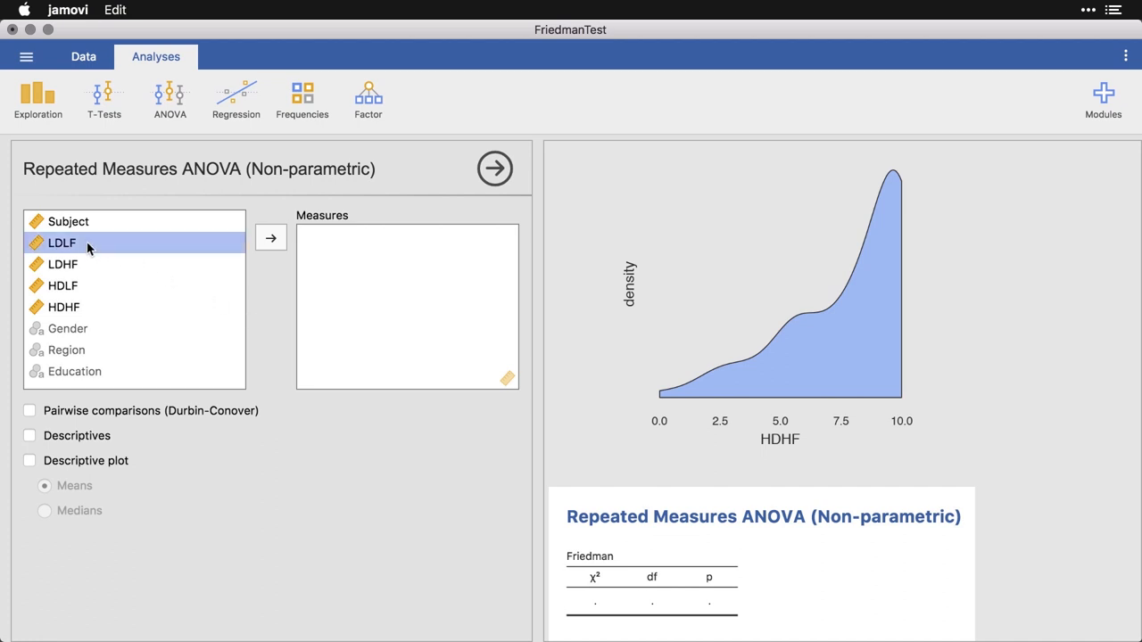
{"action": "left_click", "coordinate": [63, 307]}
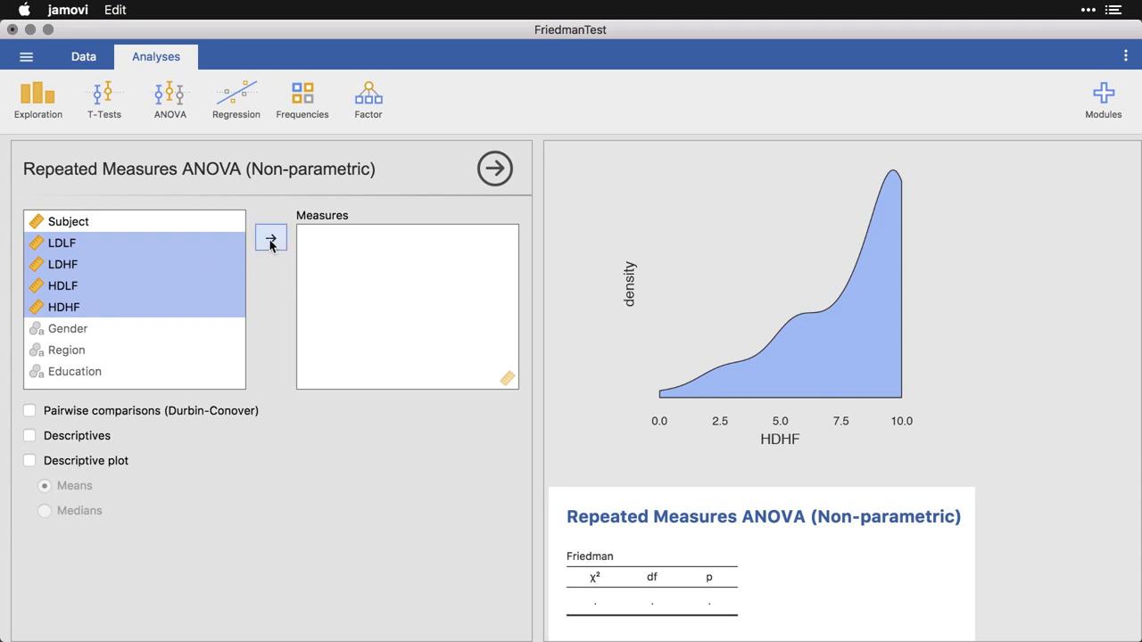
{"action": "left_click", "coordinate": [270, 239]}
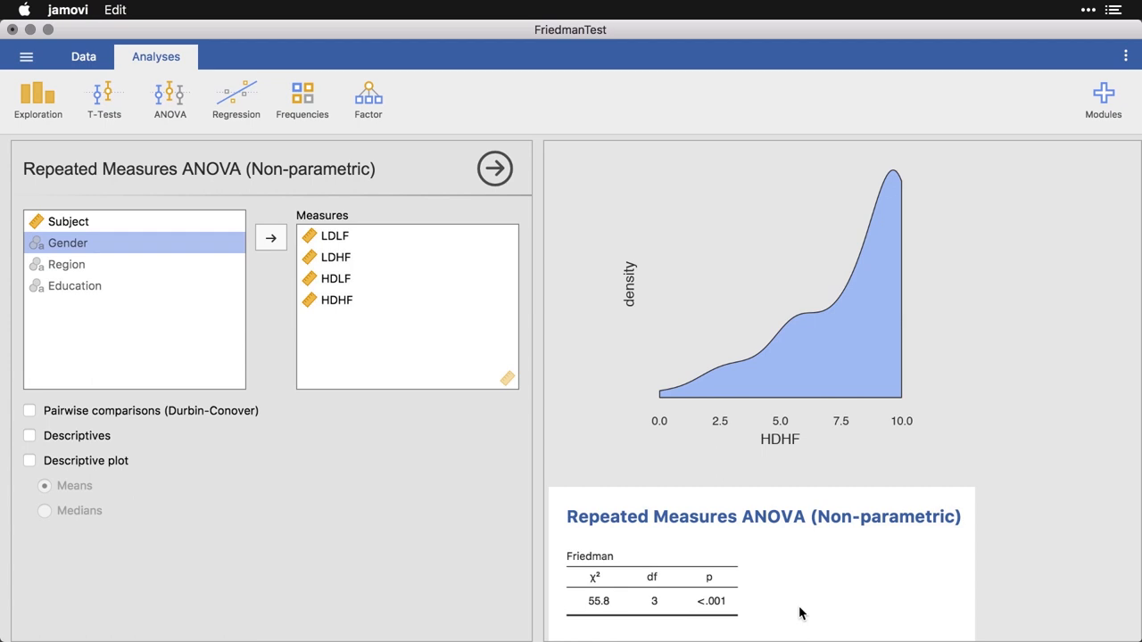
{"action": "mouse_move", "coordinate": [709, 616]}
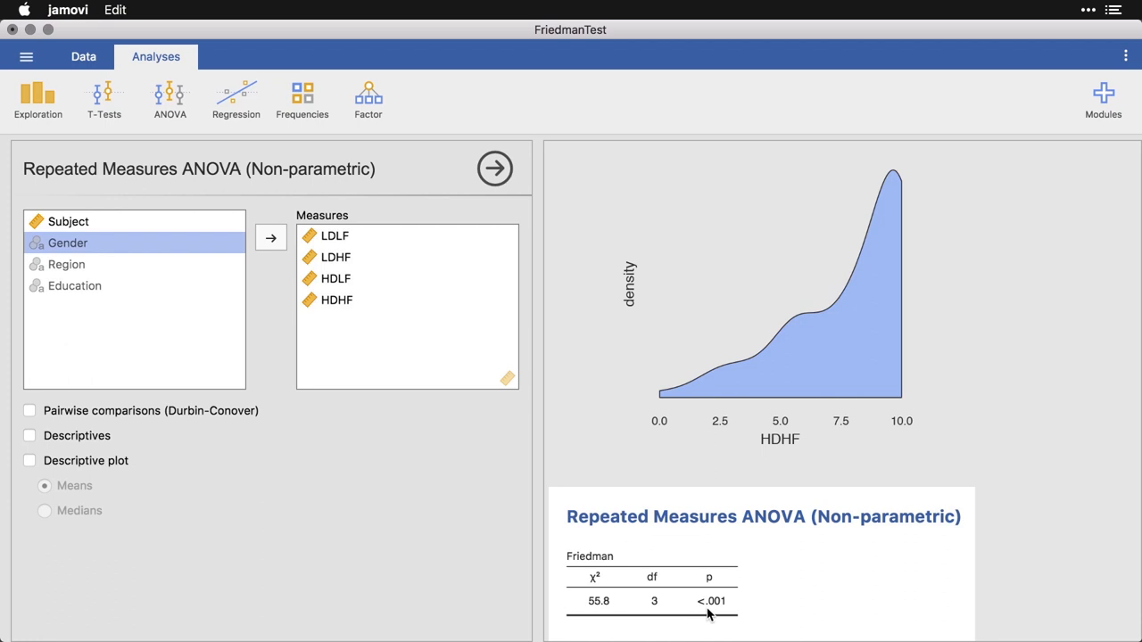
{"action": "mouse_move", "coordinate": [583, 616]}
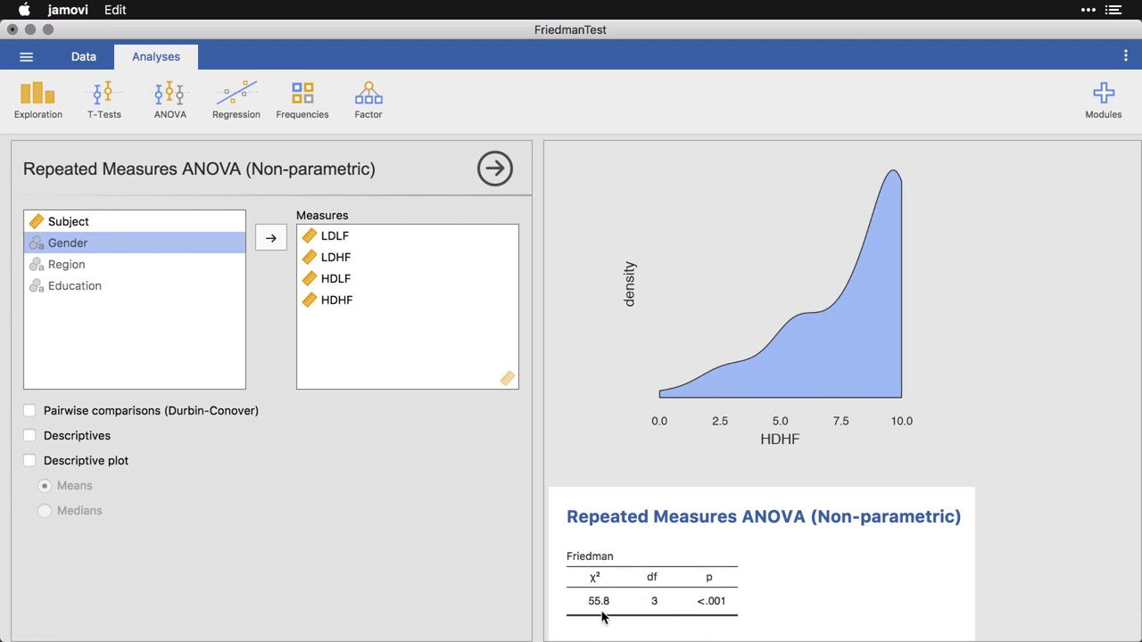
{"action": "mouse_move", "coordinate": [595, 588]}
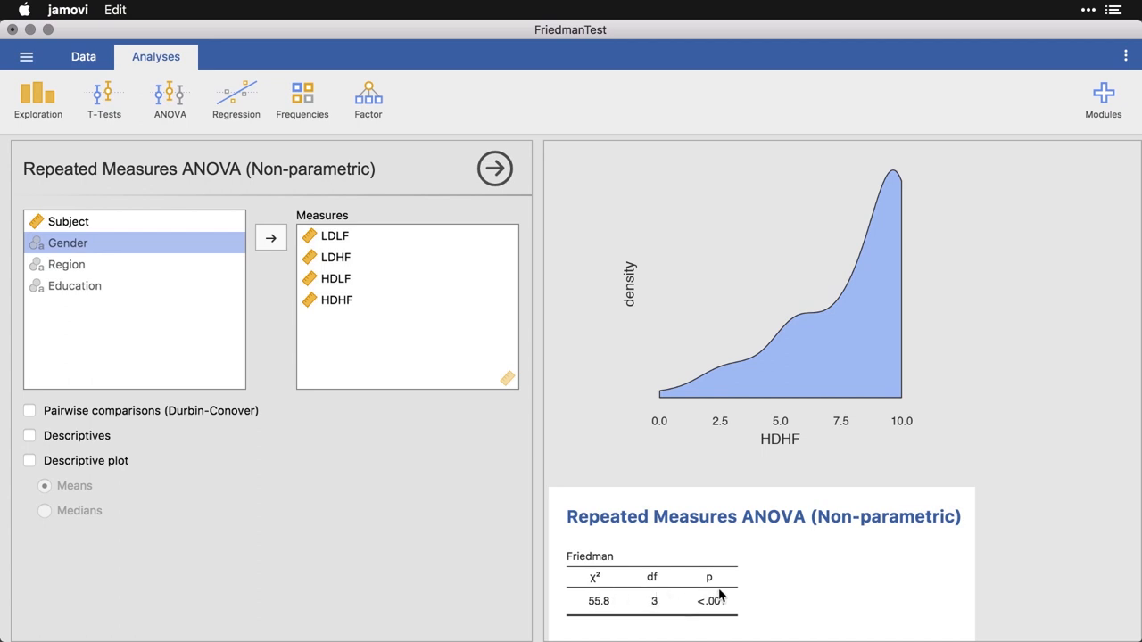
{"action": "mouse_move", "coordinate": [729, 602]}
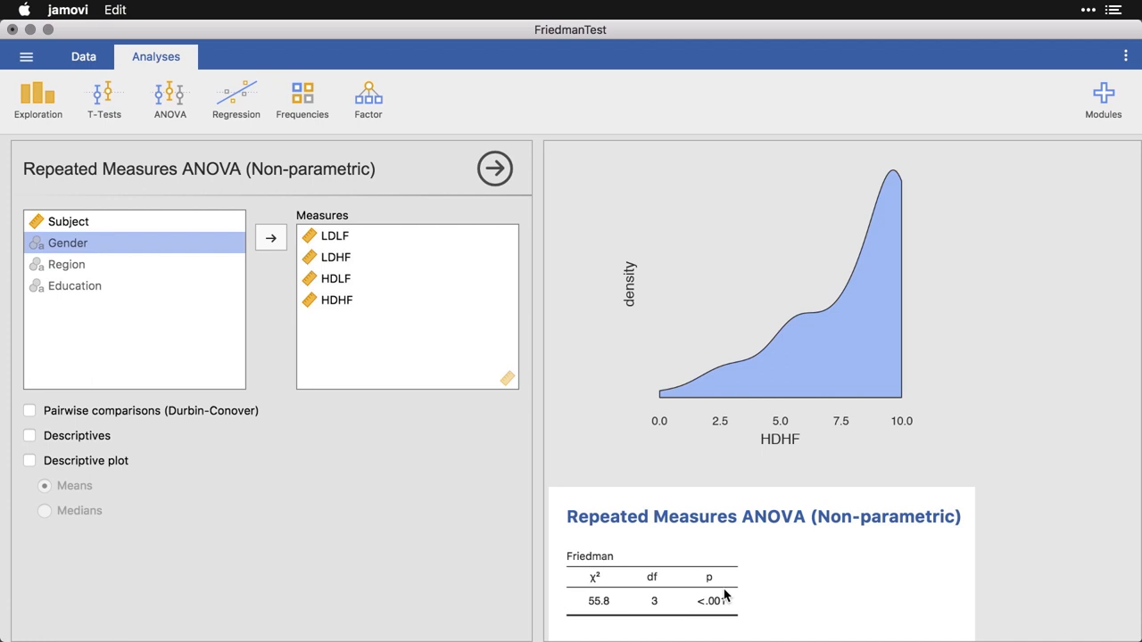
{"action": "mouse_move", "coordinate": [88, 442]}
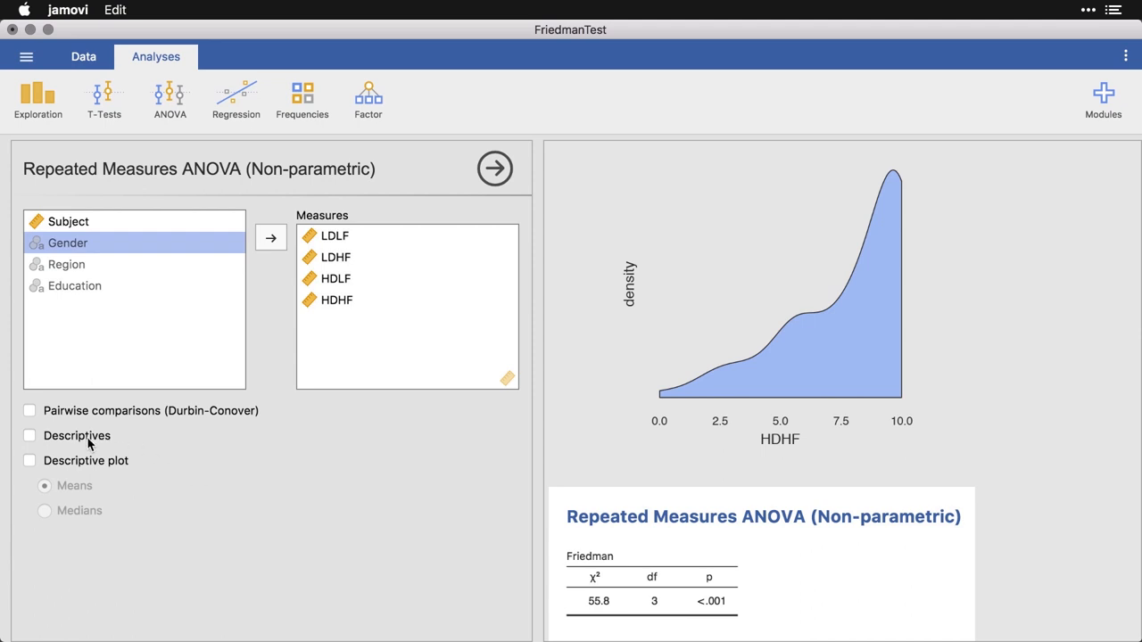
Tick the Durbin-Conover pairwise comparisons checkbox in the Friedman options
{"action": "left_click", "coordinate": [30, 411]}
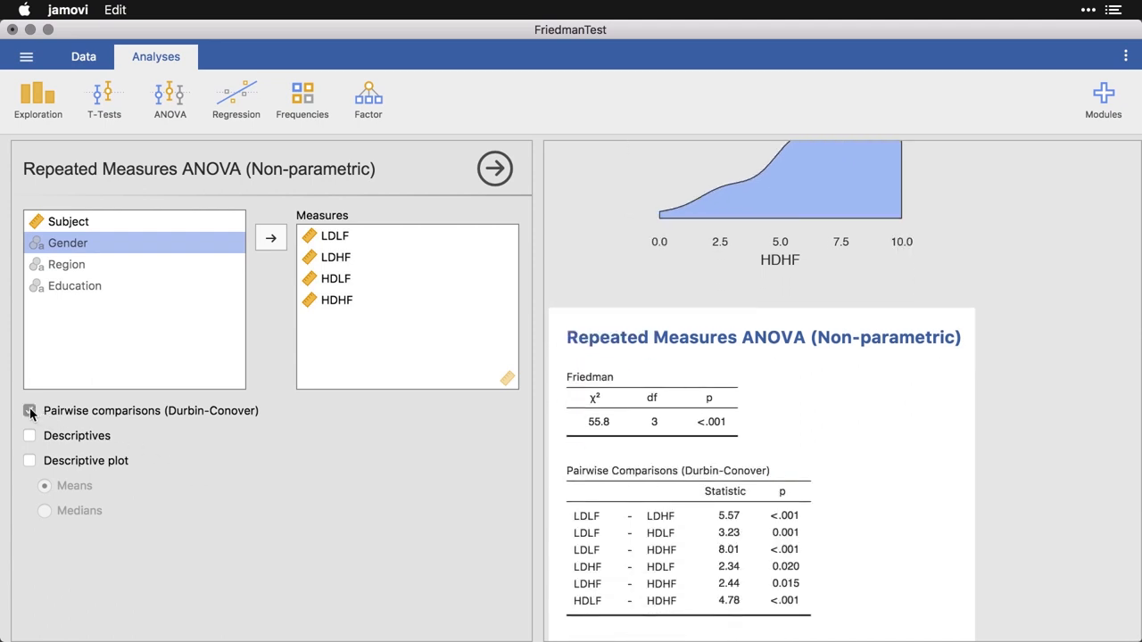
{"action": "left_click", "coordinate": [29, 411]}
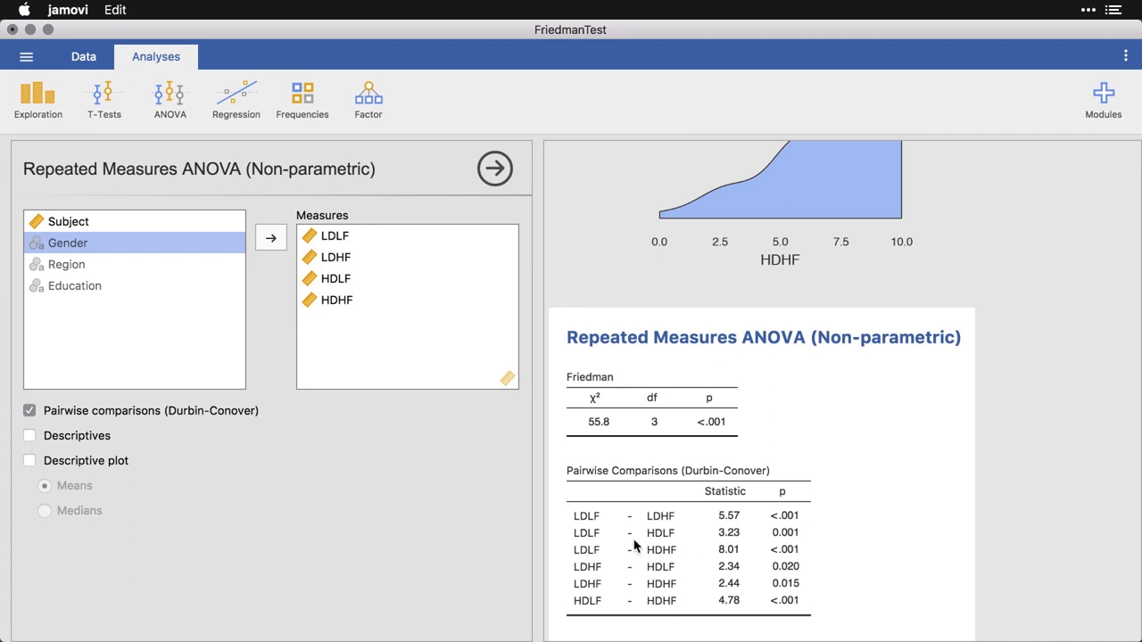
{"action": "mouse_move", "coordinate": [633, 532]}
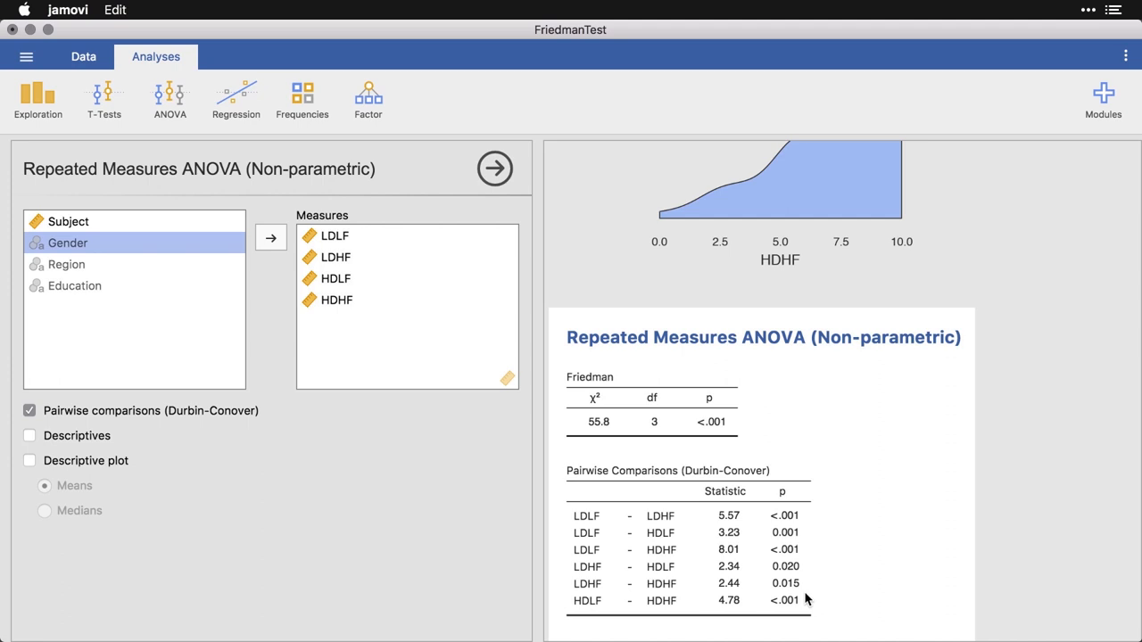
{"action": "mouse_move", "coordinate": [90, 492]}
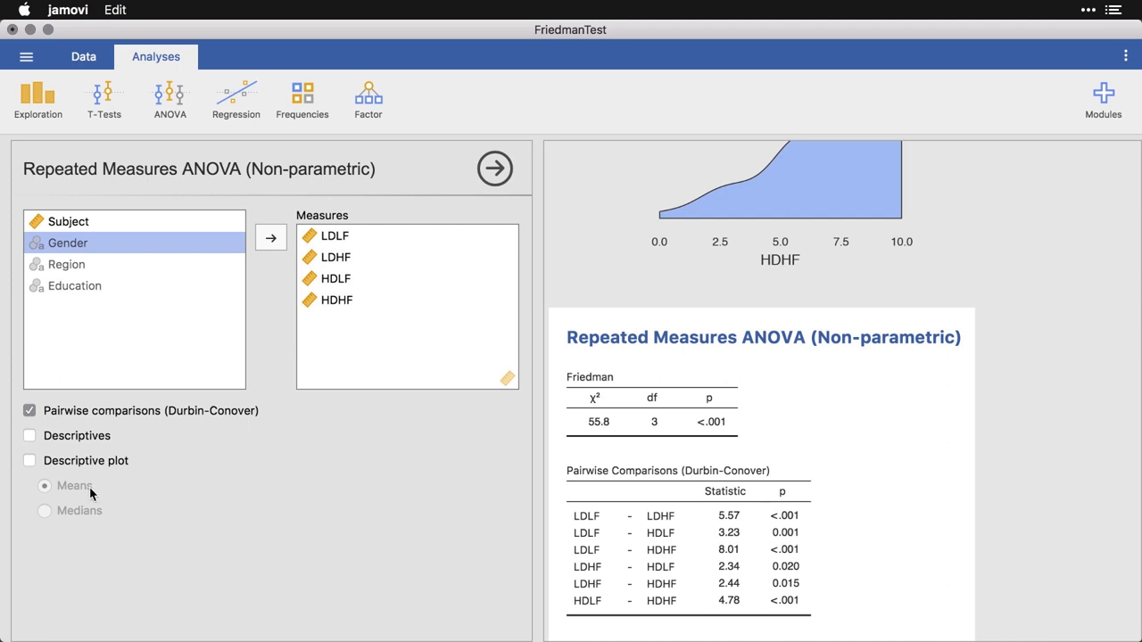
Tick Descriptives in the Friedman options and scroll to the new mean/median table
{"action": "left_click", "coordinate": [29, 436]}
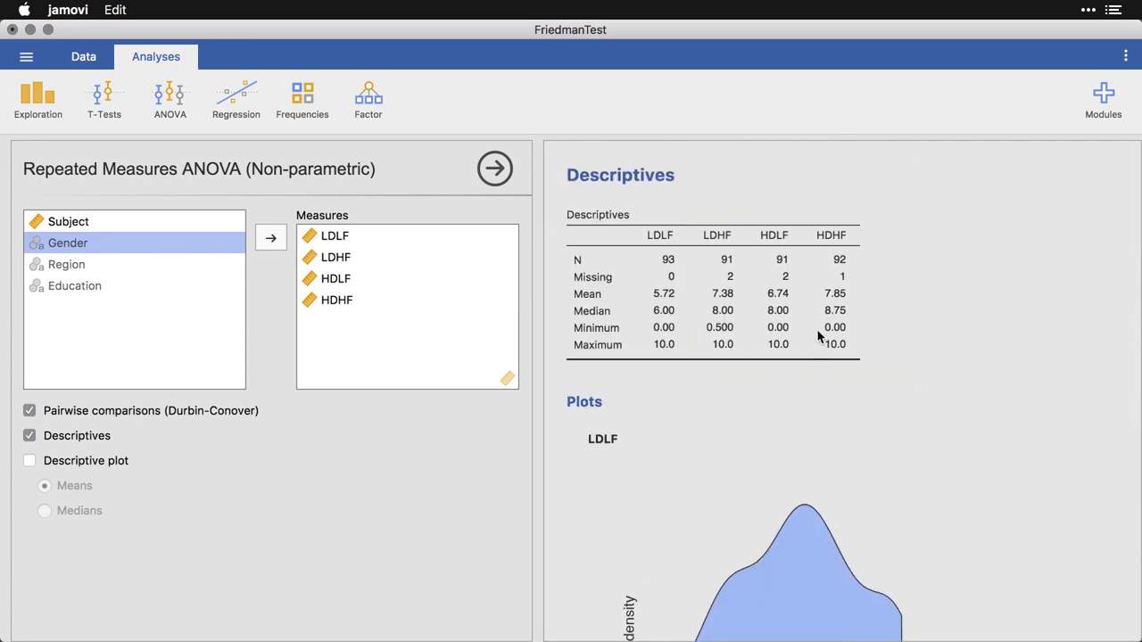
{"action": "scroll", "scroll_direction": "down", "scroll_amount": 3}
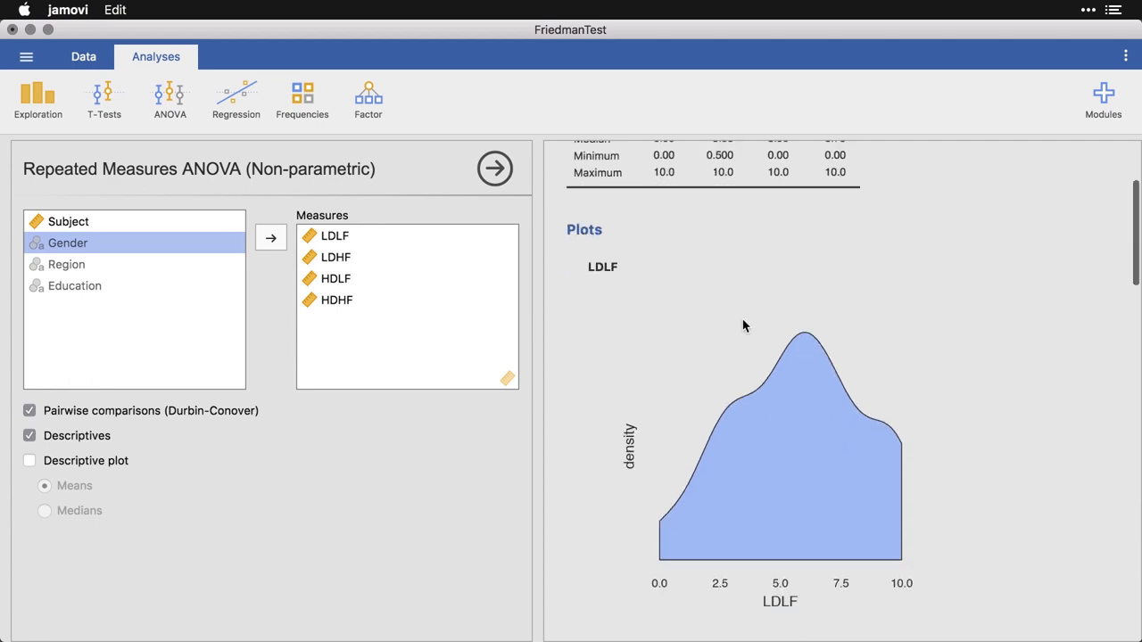
{"action": "scroll", "scroll_direction": "down", "scroll_amount": 3}
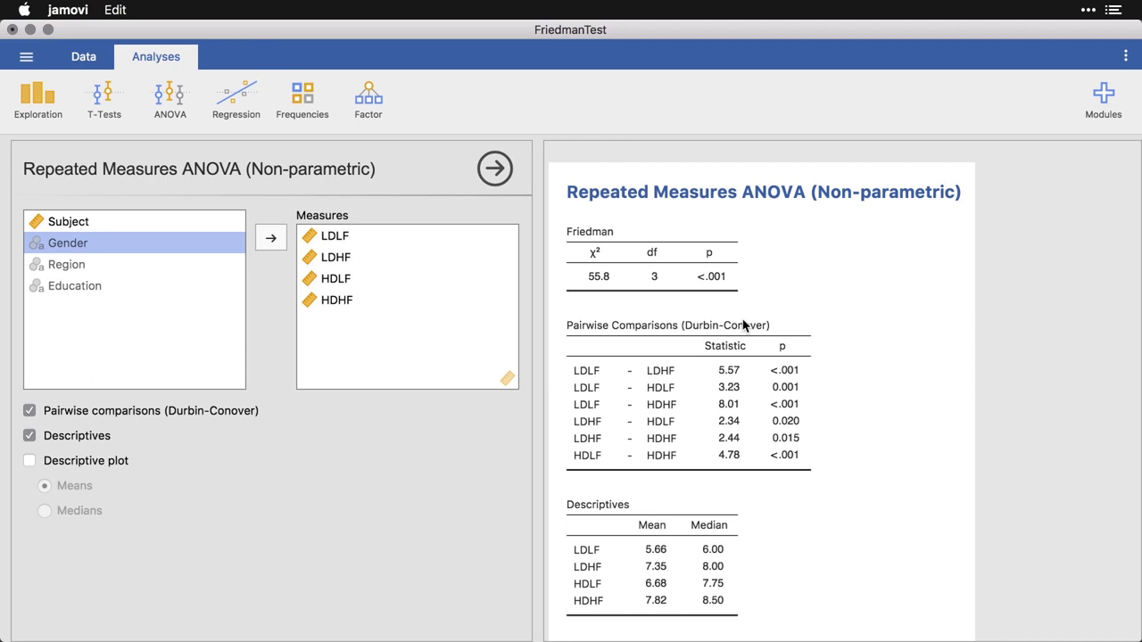
{"action": "mouse_move", "coordinate": [113, 479]}
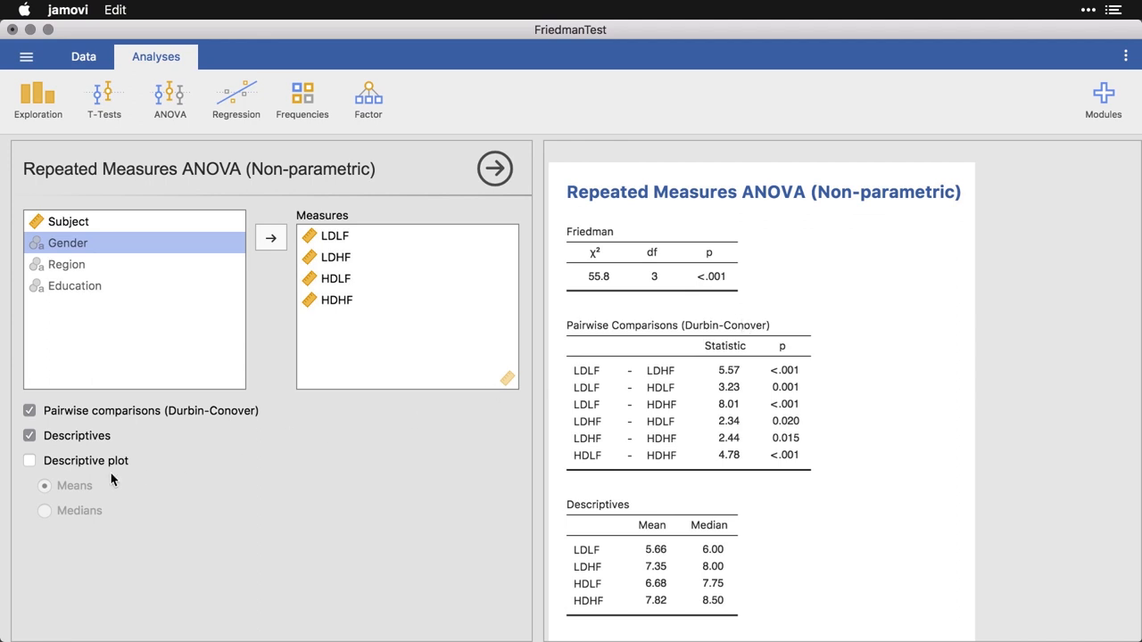
Tick Descriptive plot with Means selected and scroll down to the plot
{"action": "left_click", "coordinate": [28, 461]}
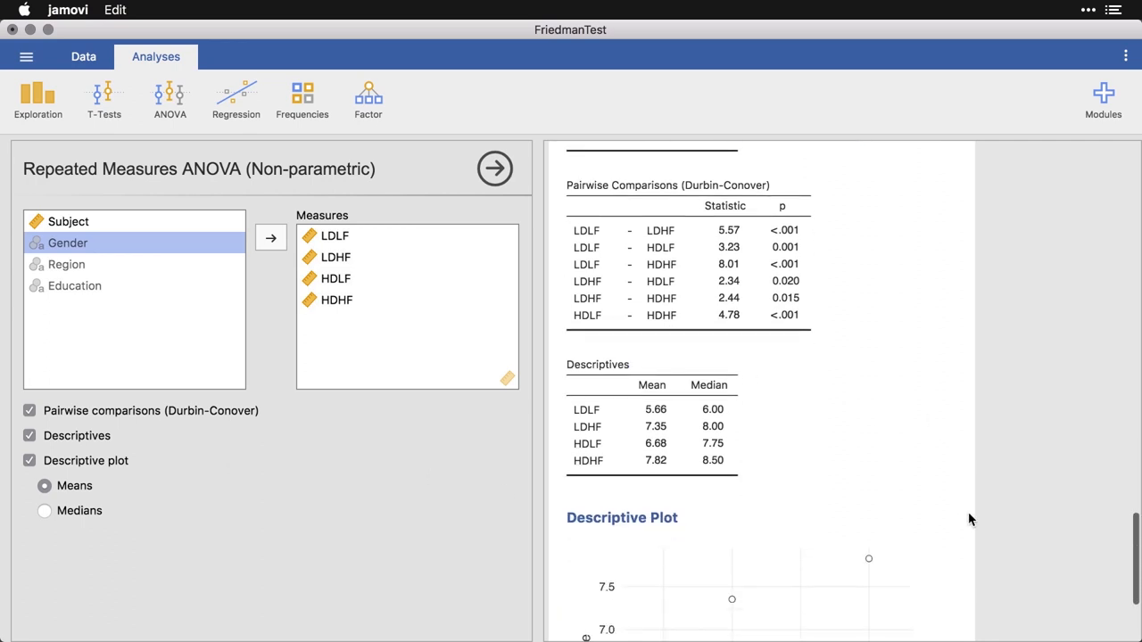
{"action": "scroll", "scroll_direction": "down", "scroll_amount": 3}
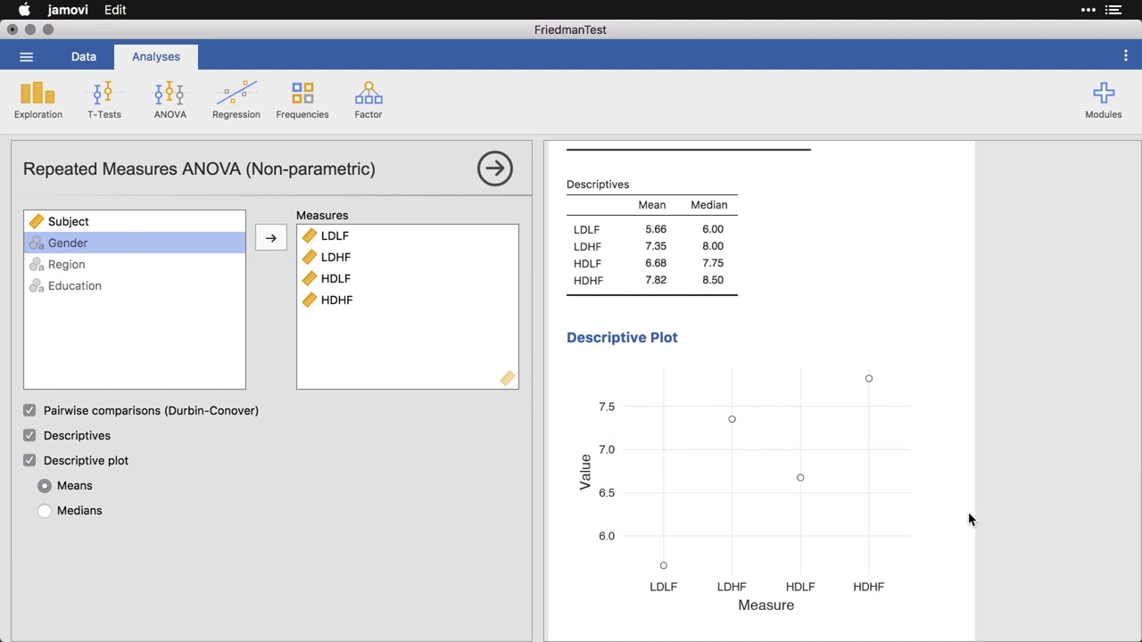
{"action": "mouse_move", "coordinate": [766, 455]}
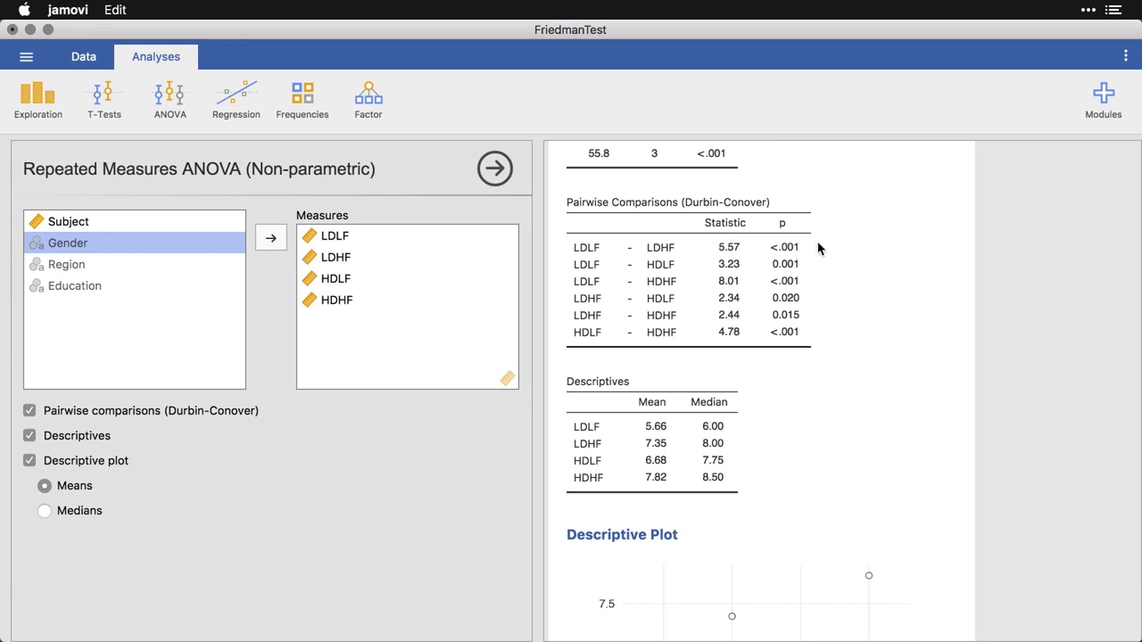
{"action": "mouse_move", "coordinate": [820, 310]}
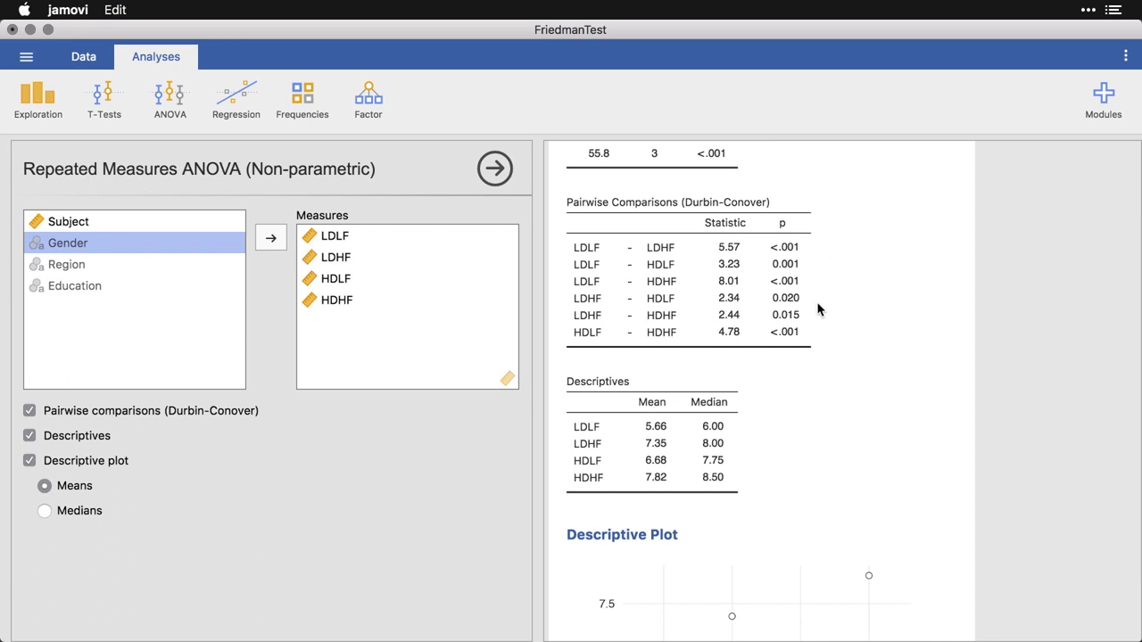
{"action": "mouse_move", "coordinate": [825, 375]}
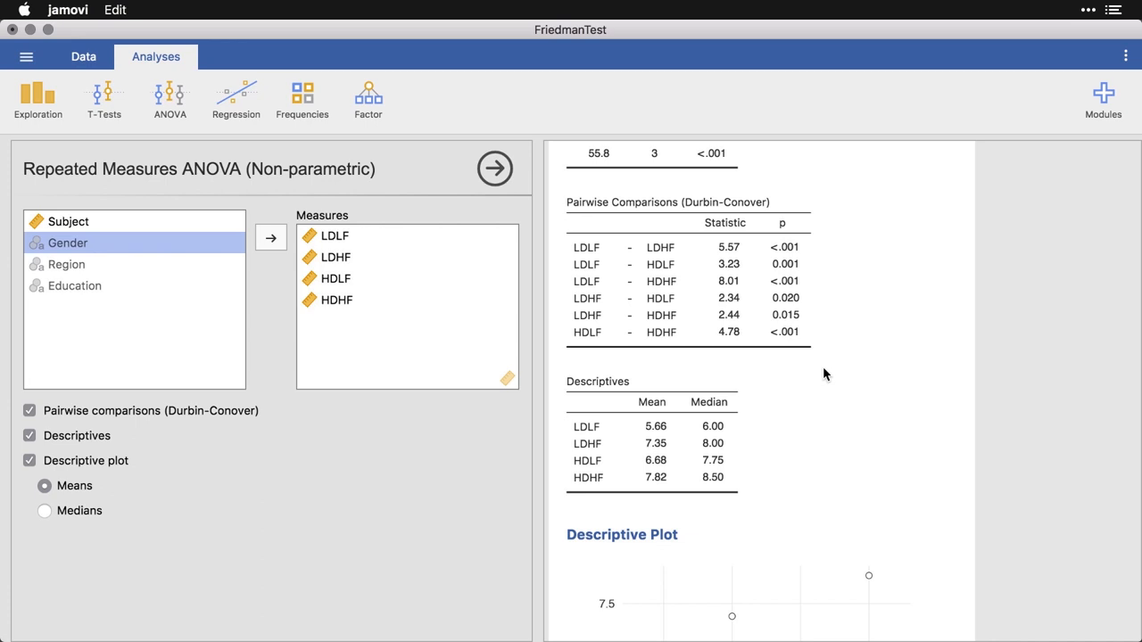
{"action": "scroll", "scroll_direction": "down", "scroll_amount": 3}
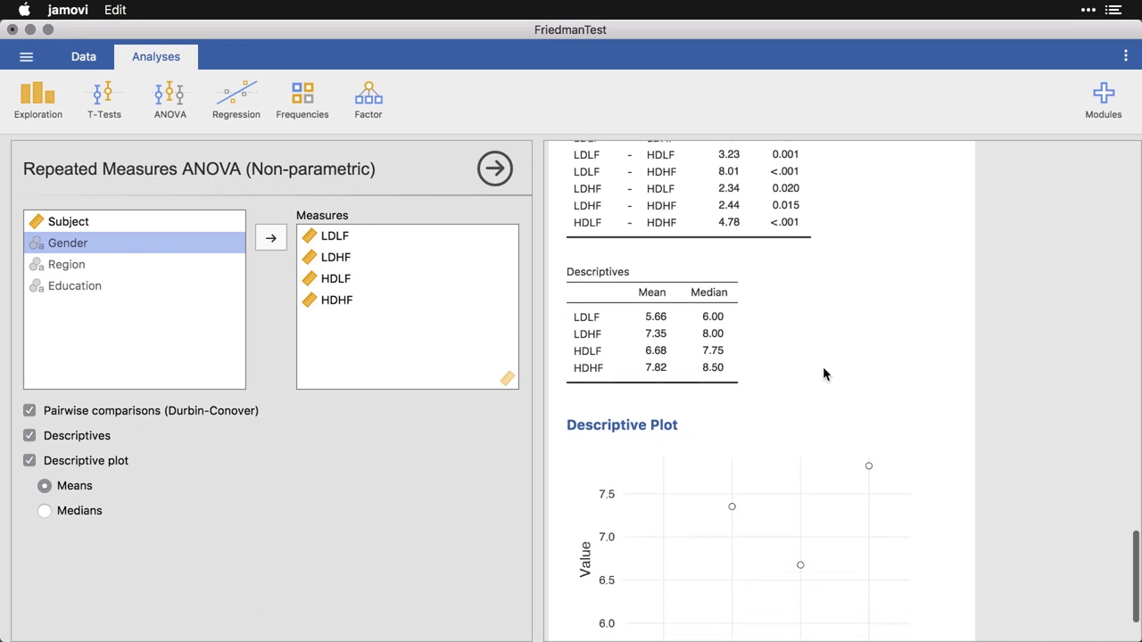